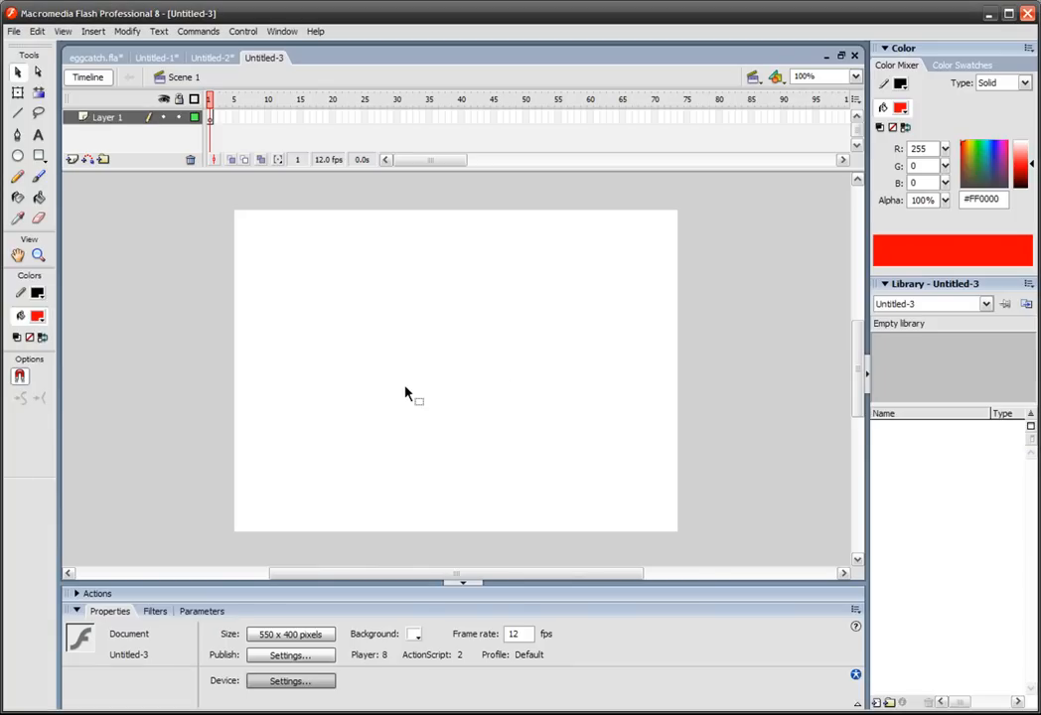
pyautogui.moveTo(283, 405)
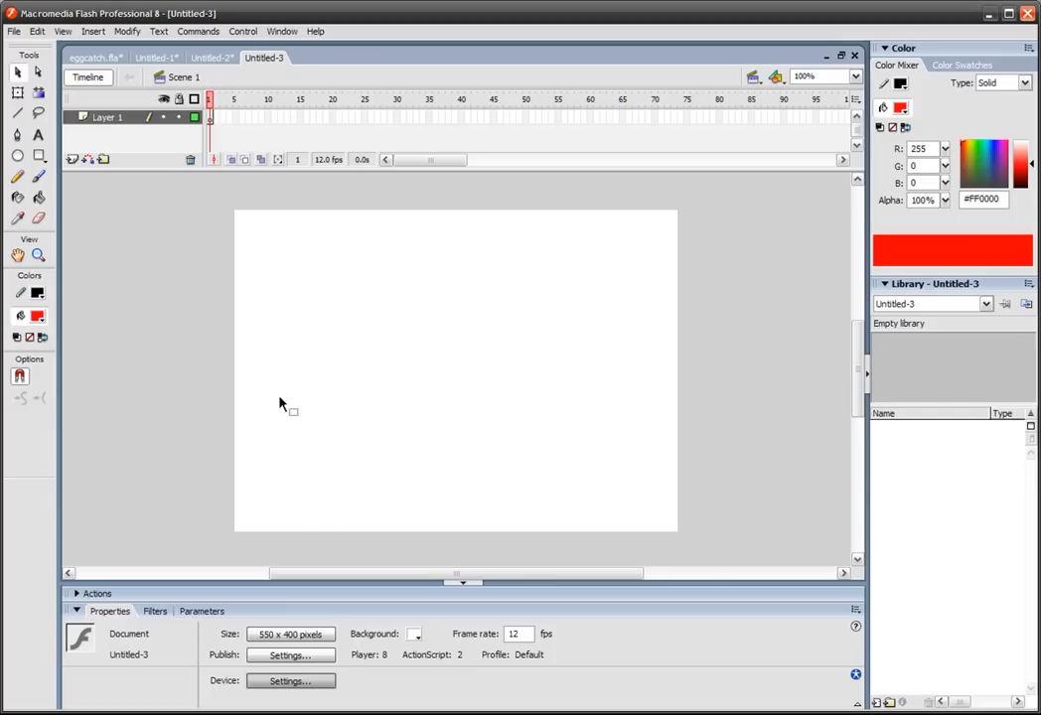
pyautogui.moveTo(287, 415)
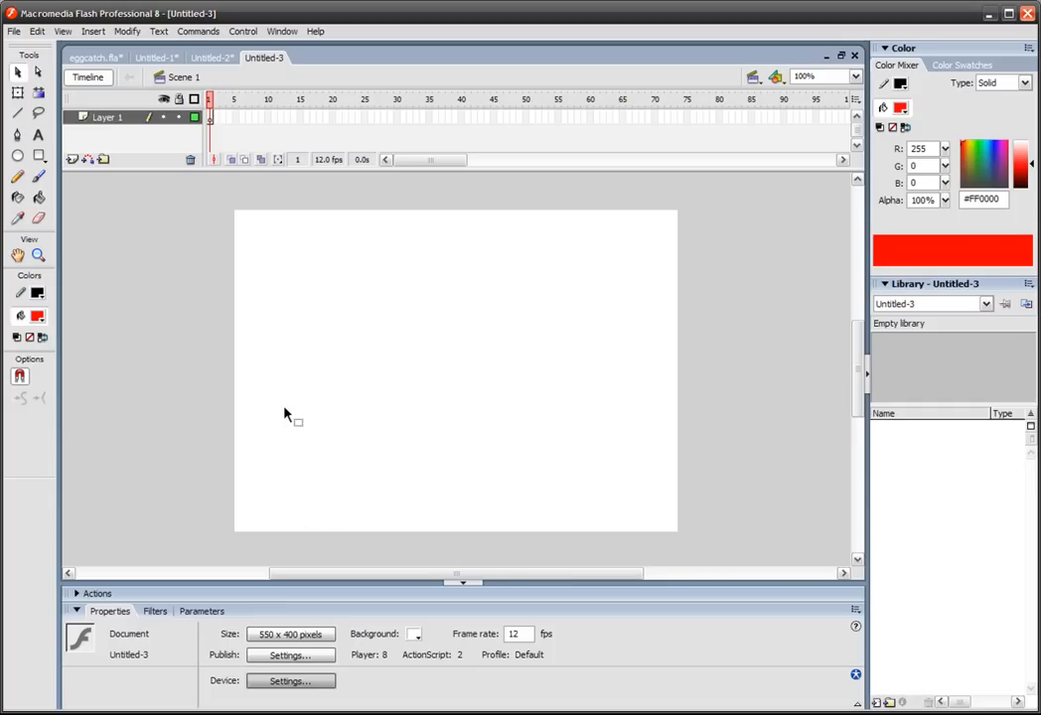
pyautogui.moveTo(289, 424)
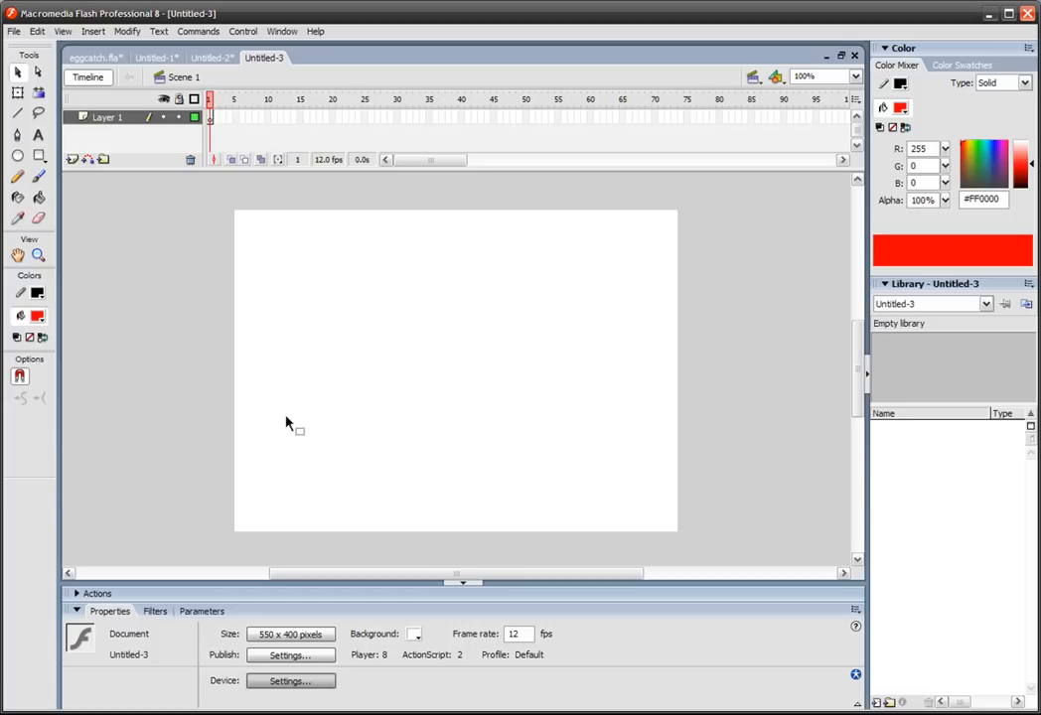
pyautogui.moveTo(275, 422)
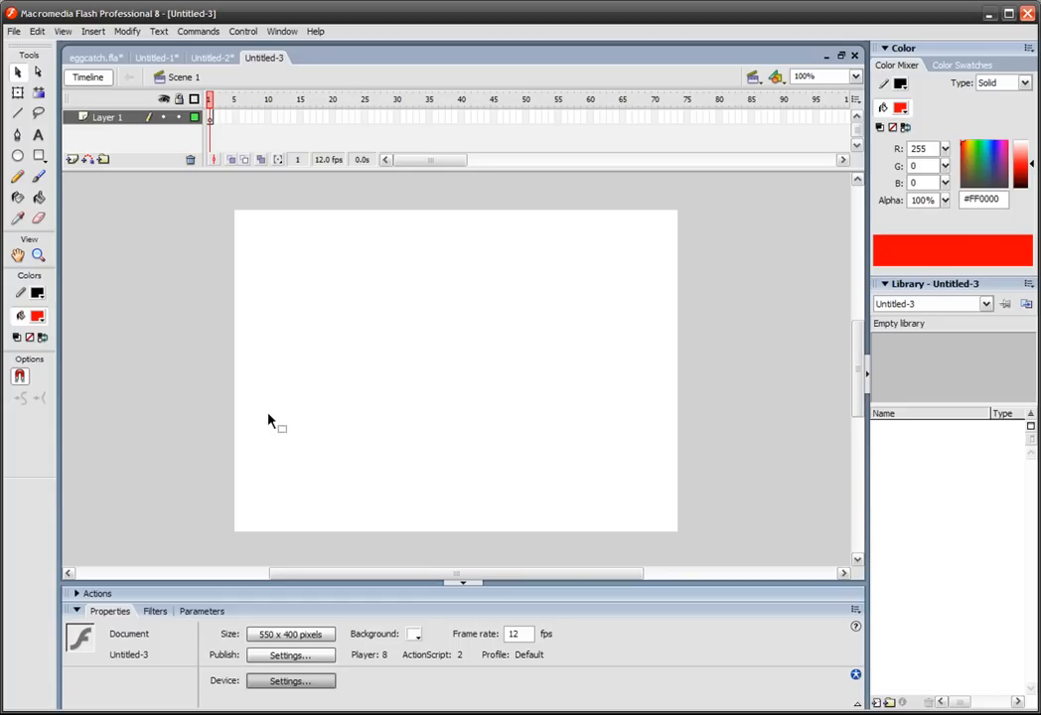
# Draw a red-filled circle with a thin black outline near the stage centre
pyautogui.moveTo(277, 427); pyautogui.dragTo(335, 427)
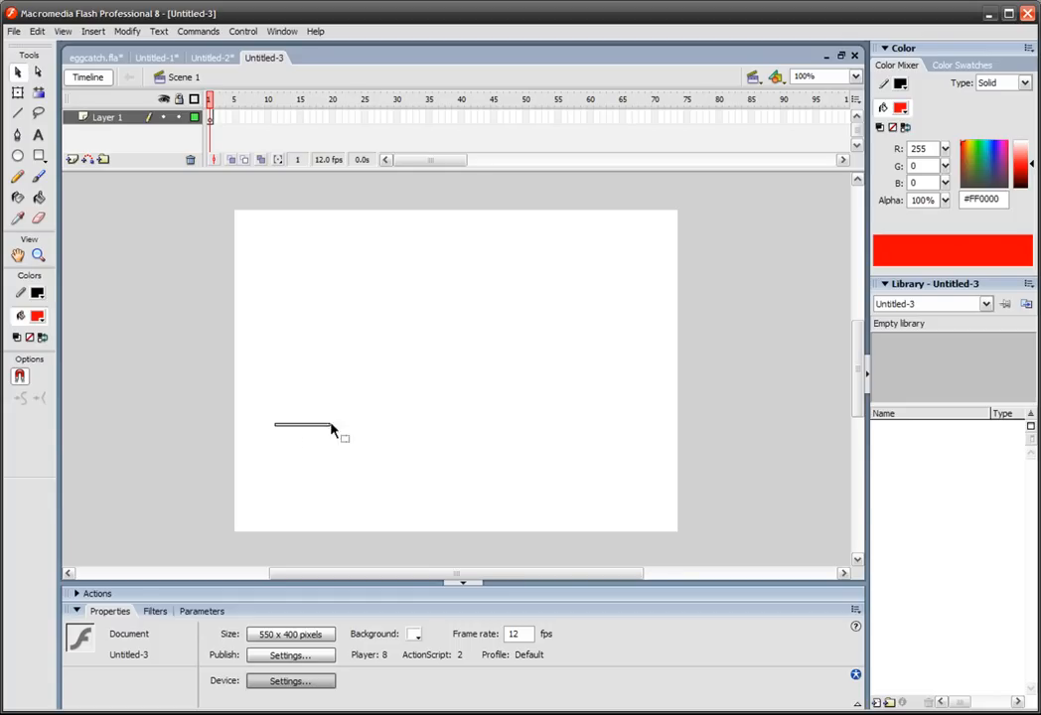
pyautogui.moveTo(335, 426); pyautogui.dragTo(537, 426)
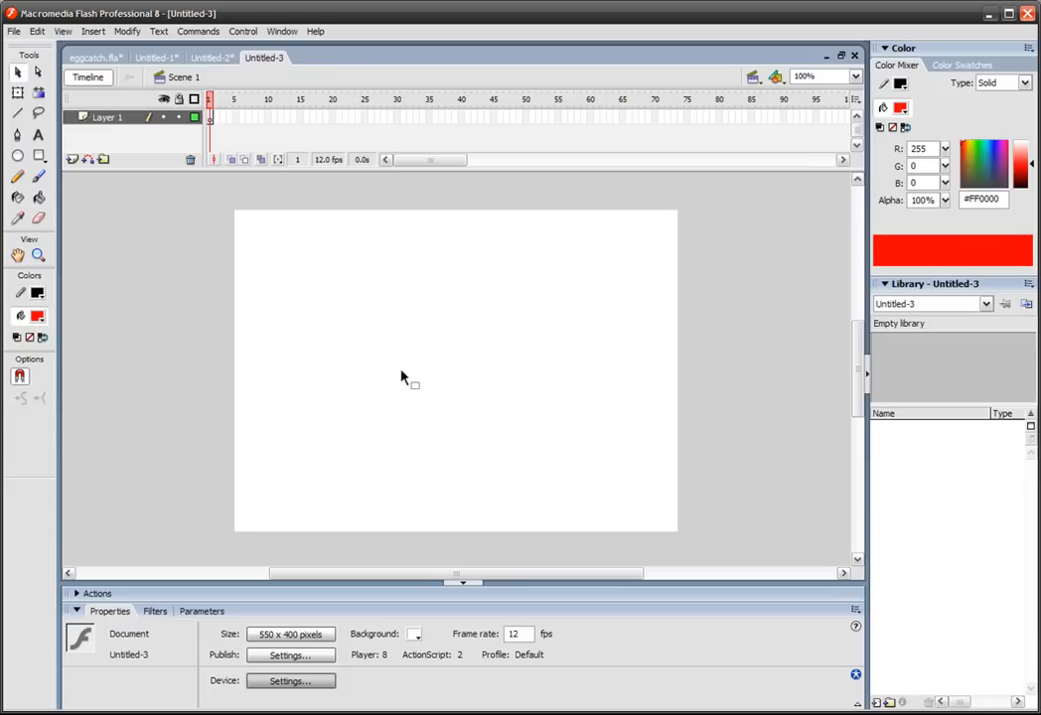
pyautogui.moveTo(466, 252); pyautogui.dragTo(466, 311)
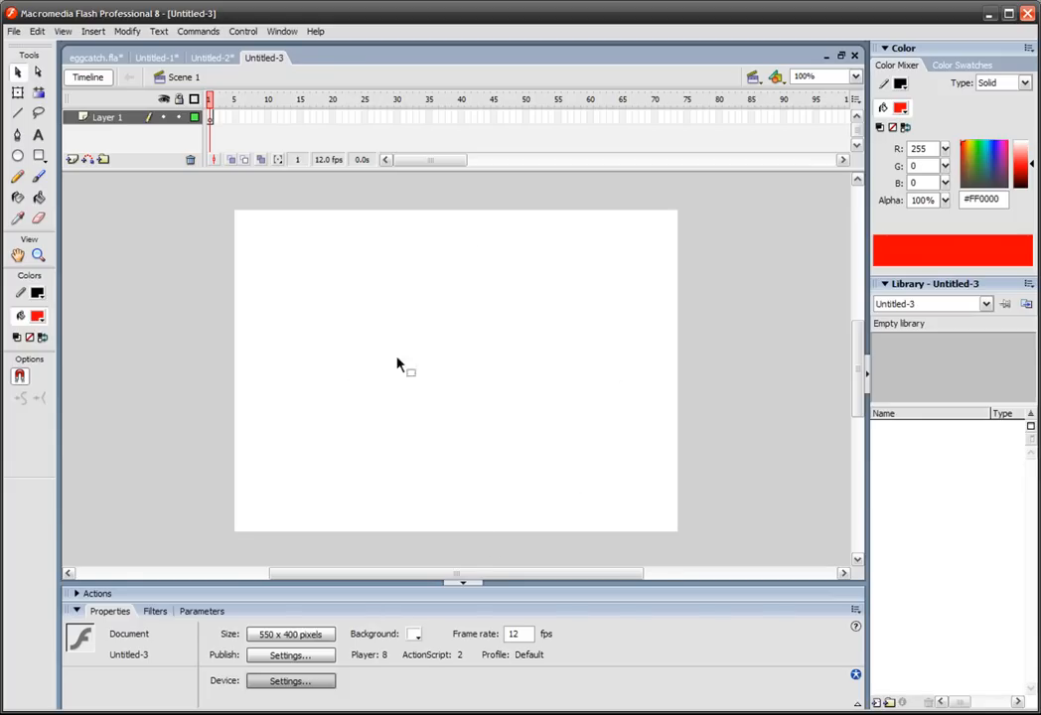
pyautogui.moveTo(338, 418)
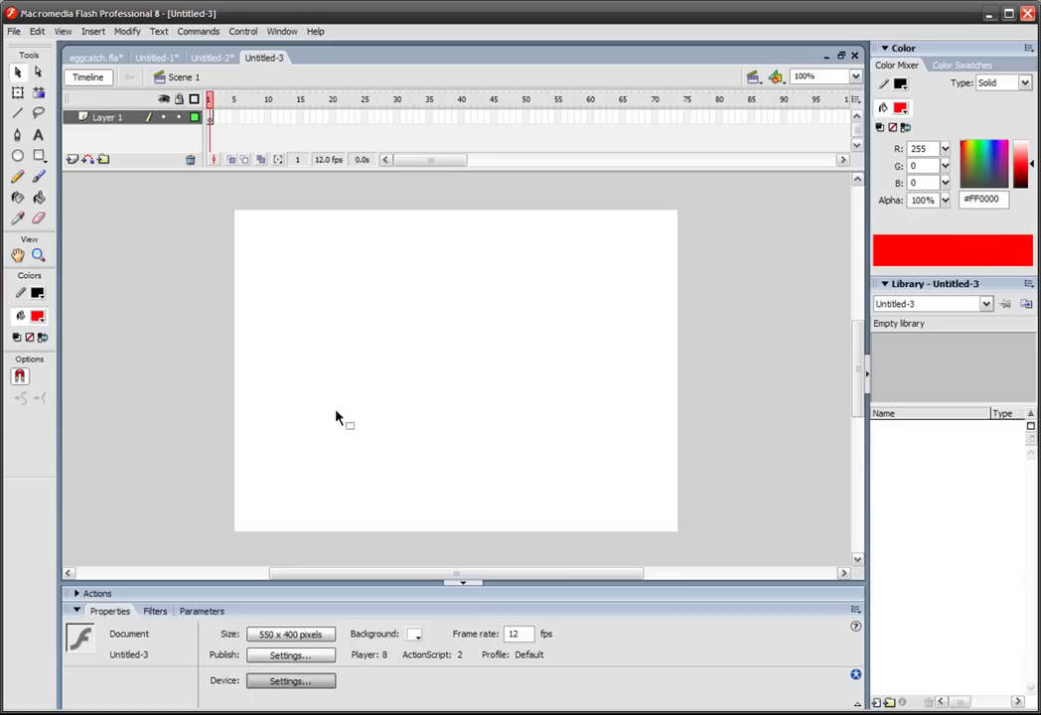
pyautogui.moveTo(303, 434)
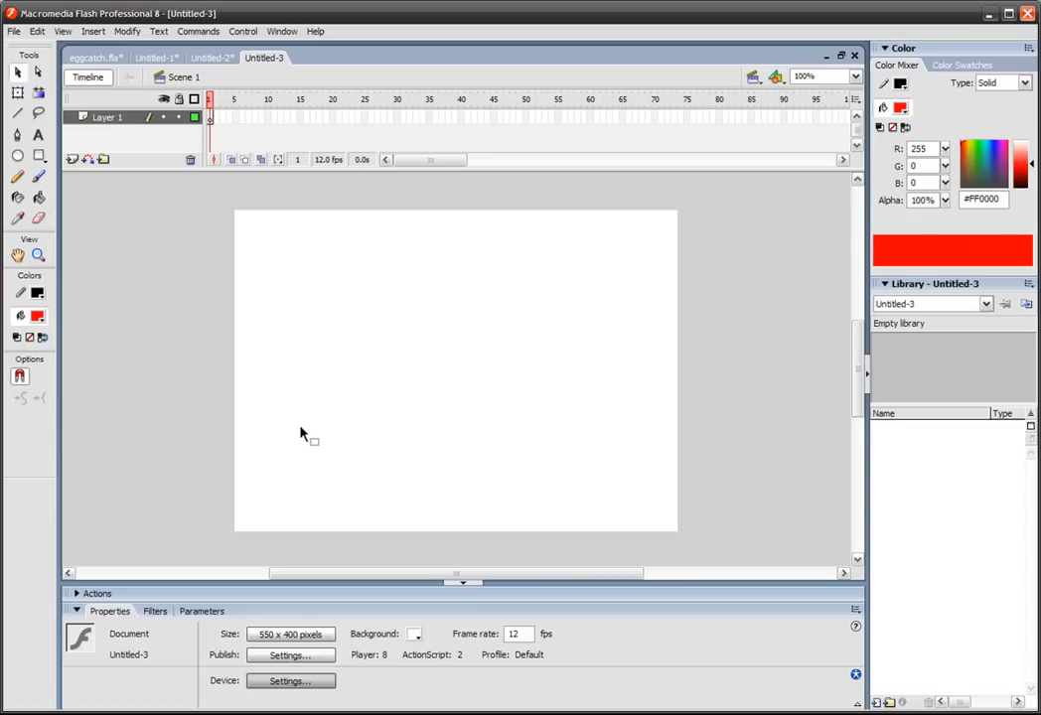
pyautogui.moveTo(271, 454)
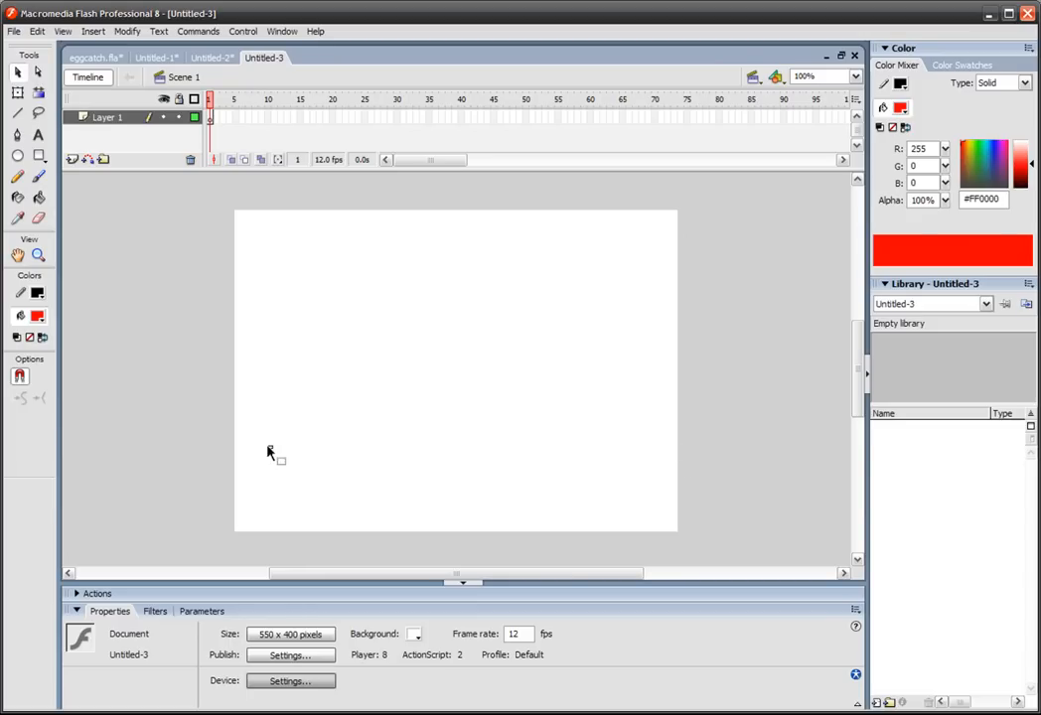
pyautogui.moveTo(412, 355)
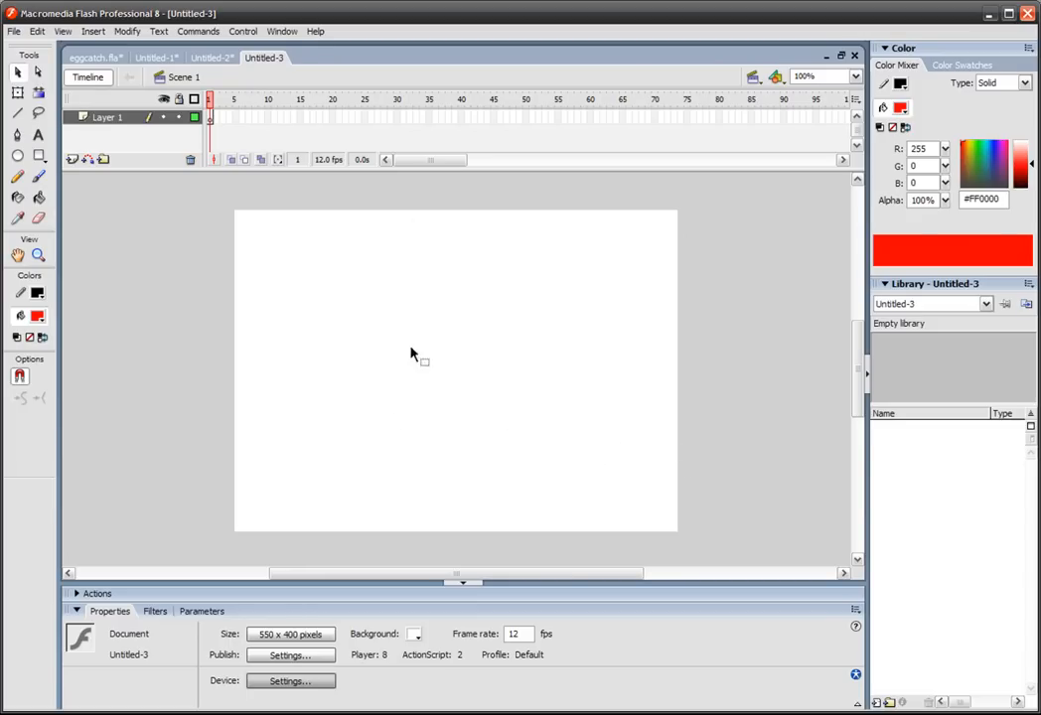
pyautogui.click(18, 155)
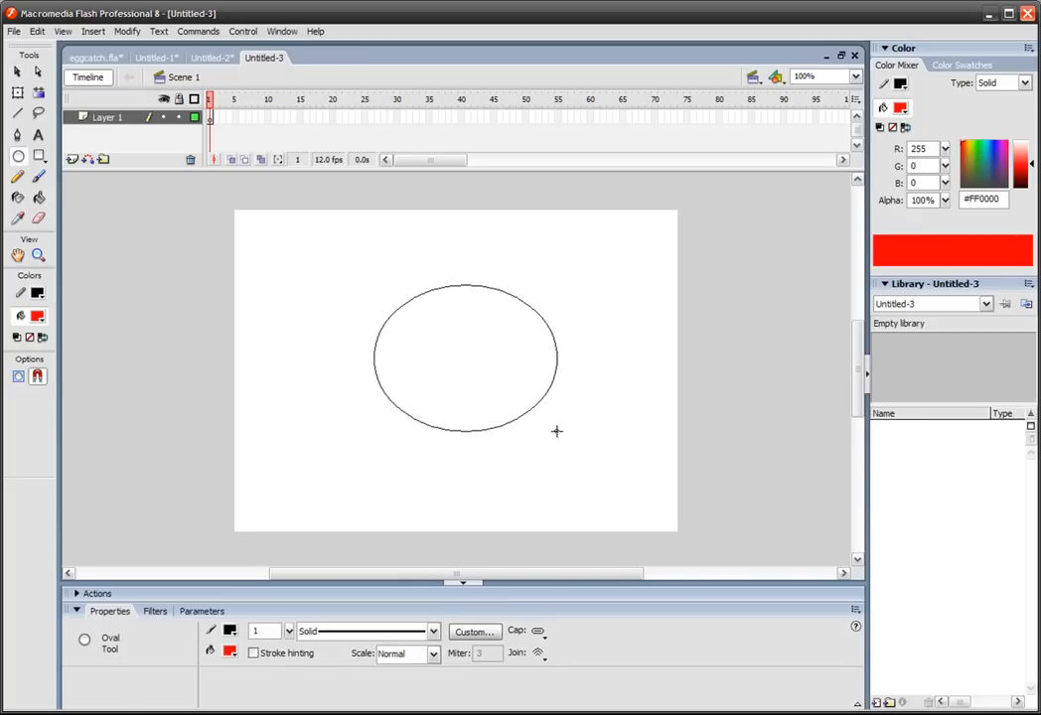
pyautogui.click(458, 358)
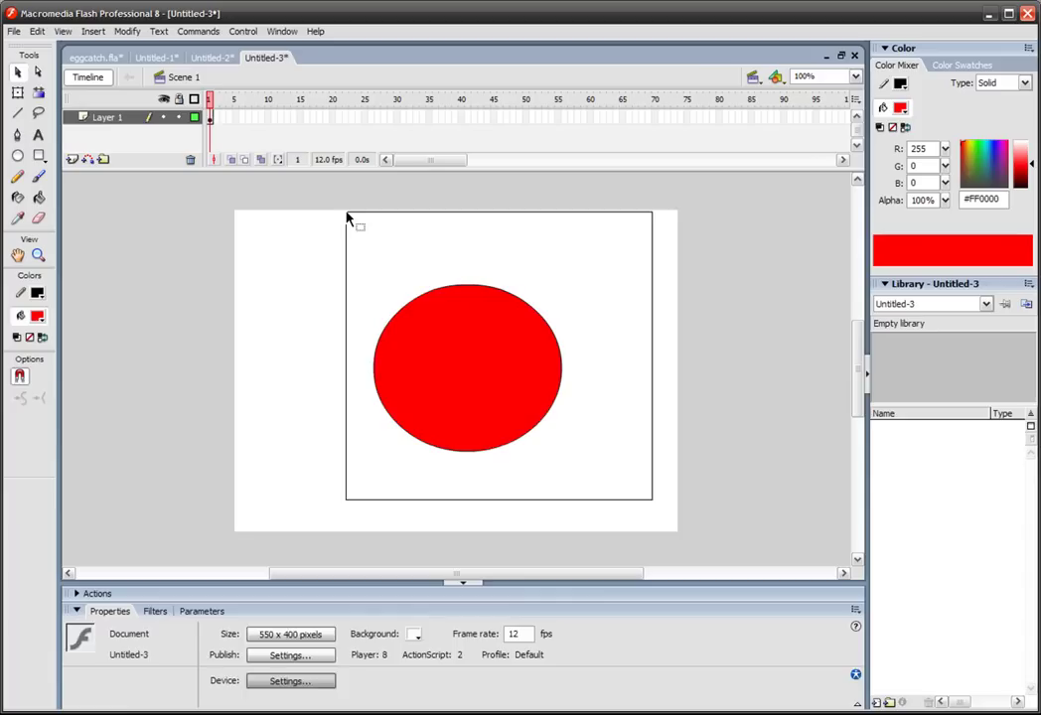
# Convert the circle into a movie clip symbol named 'ball' and nudge it left
pyautogui.rightClick(462, 378)
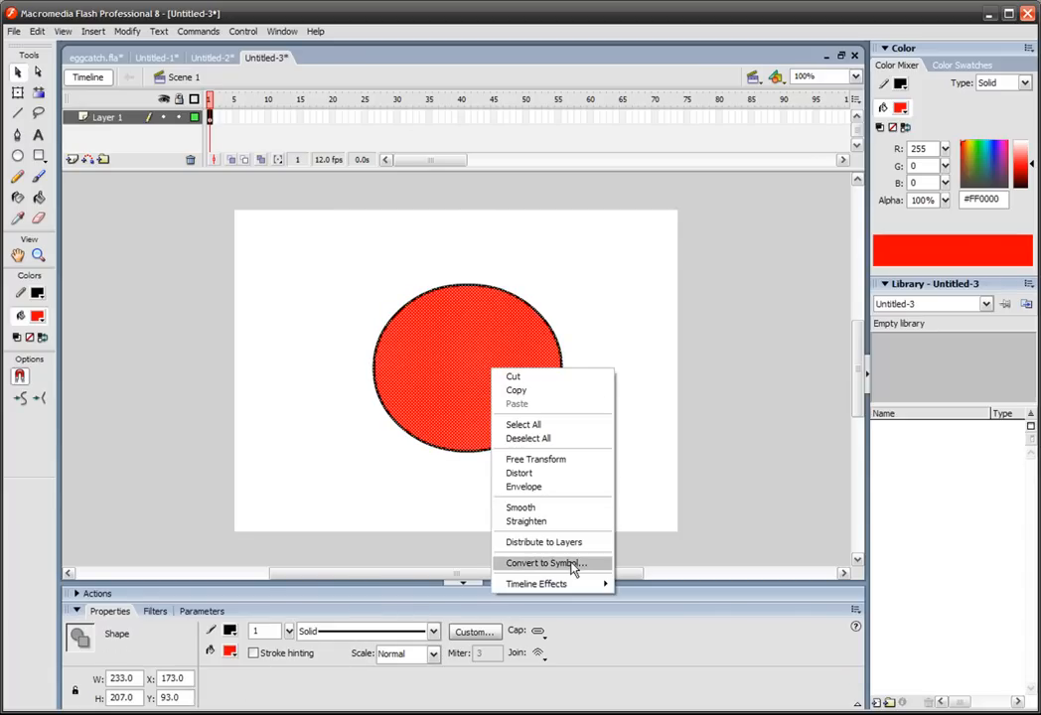
pyautogui.click(540, 564)
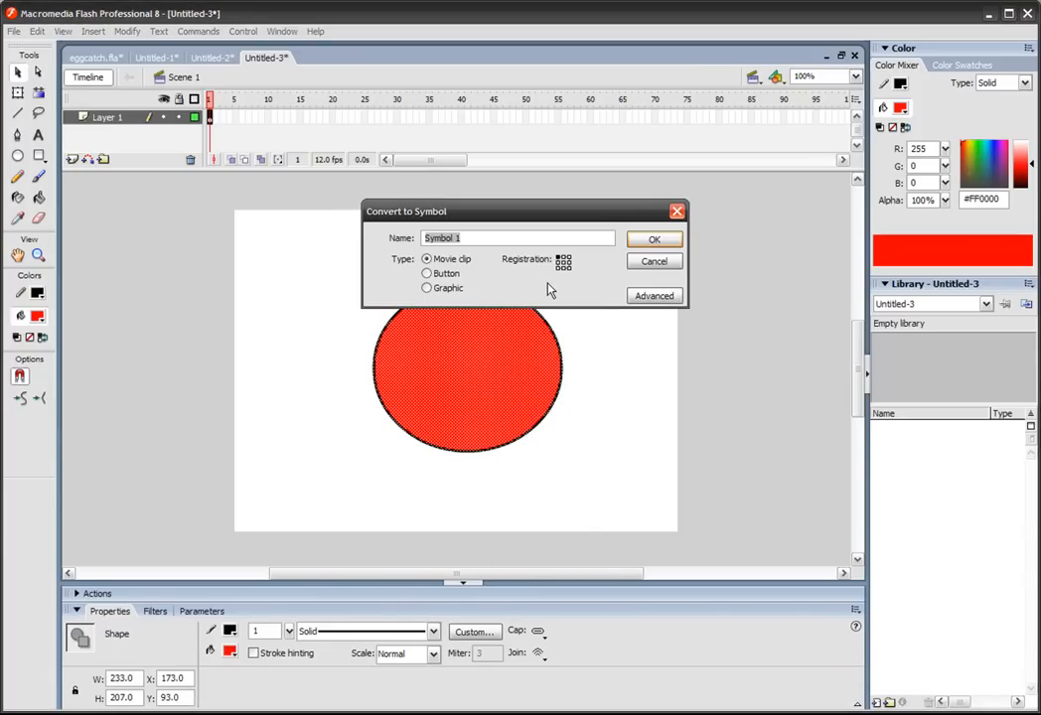
pyautogui.click(653, 238)
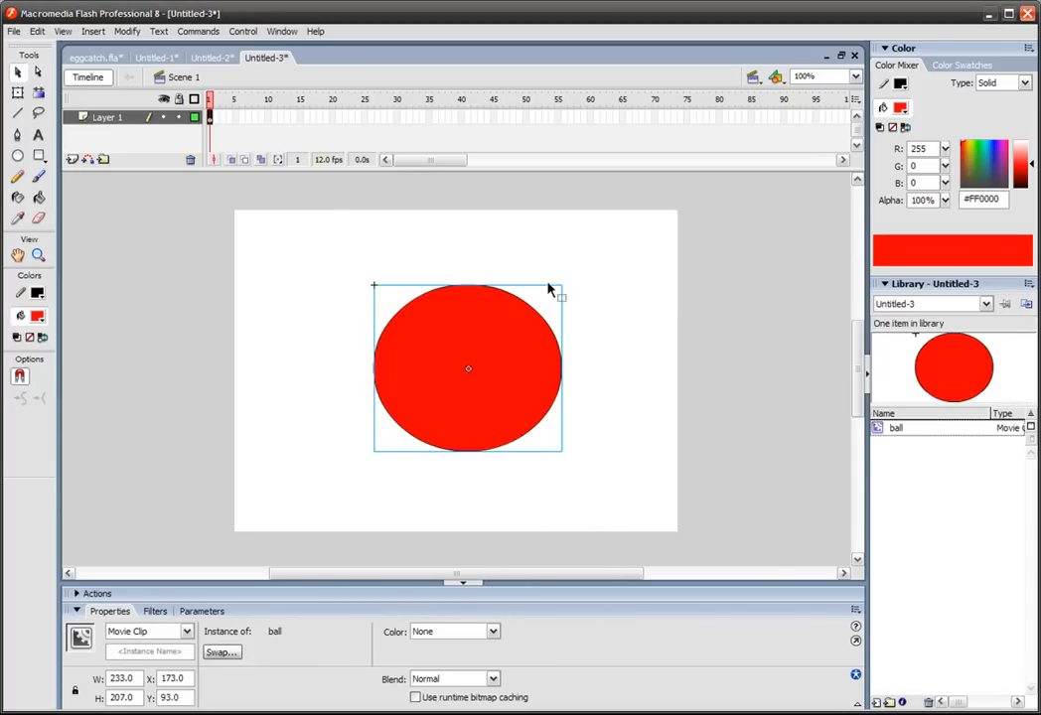
pyautogui.moveTo(467, 368); pyautogui.dragTo(456, 367)
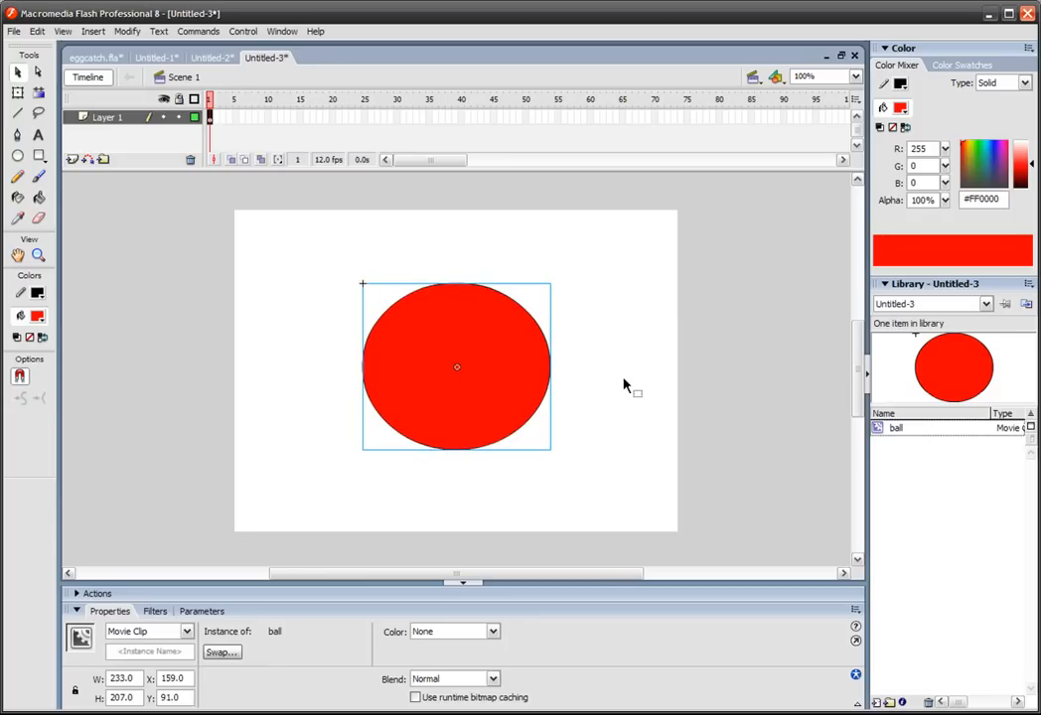
# Double-click the ball movie clip on the stage
pyautogui.doubleClick(457, 368)
pyautogui.write('25')
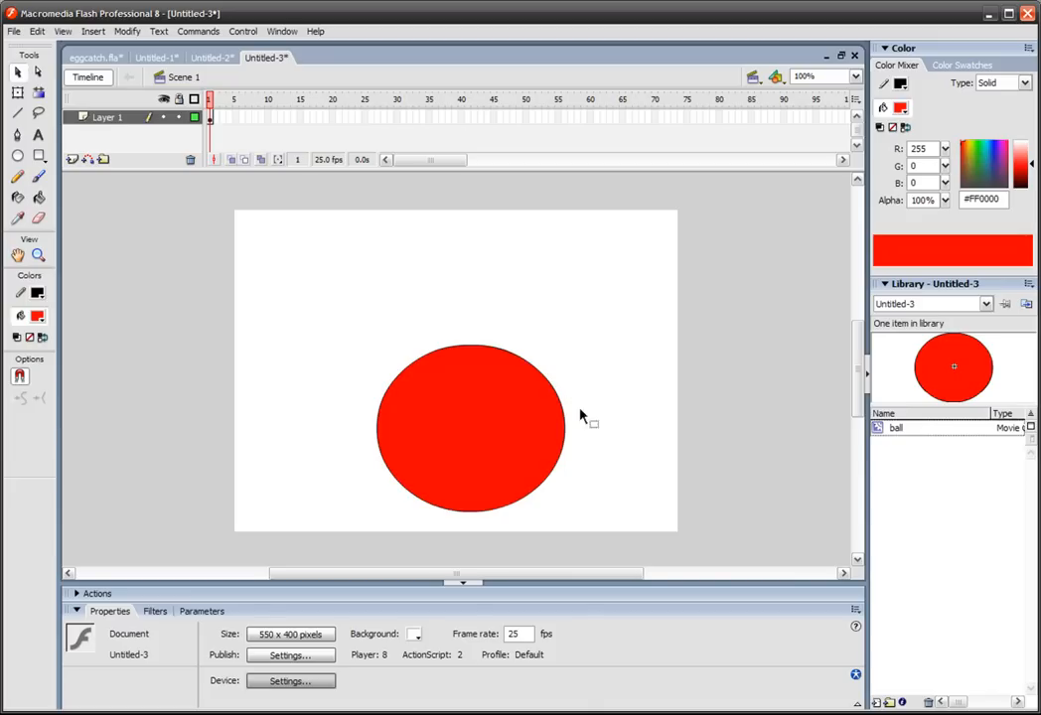
pyautogui.moveTo(123, 139)
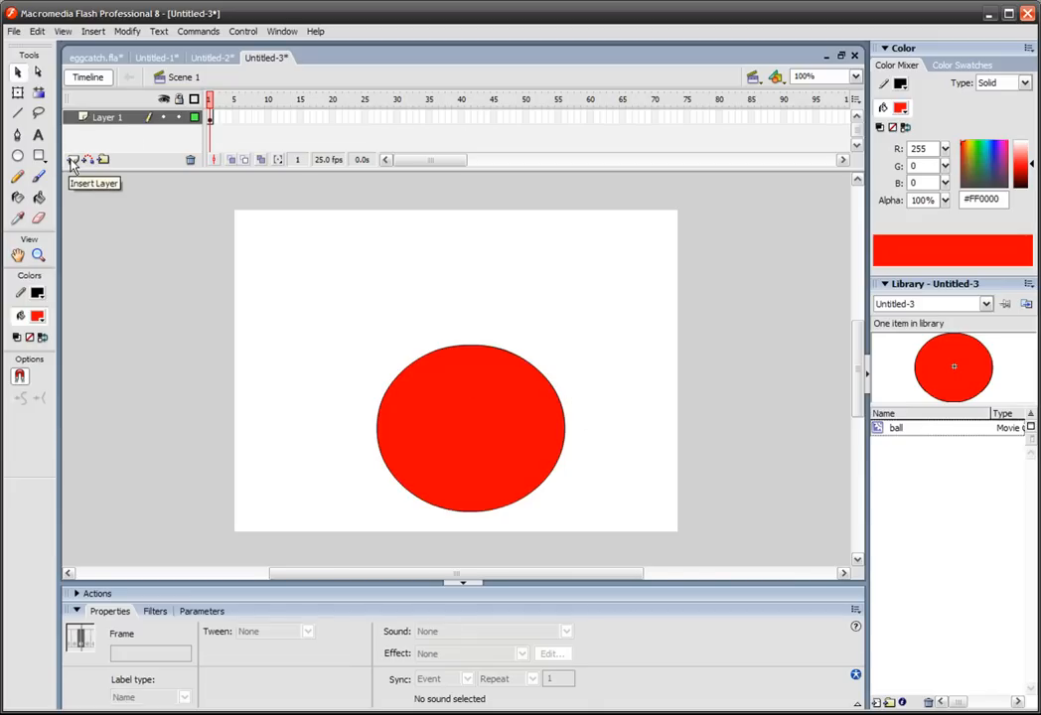
# Insert a new Layer 2 above Layer 1 to hold the frame script
pyautogui.click(71, 160)
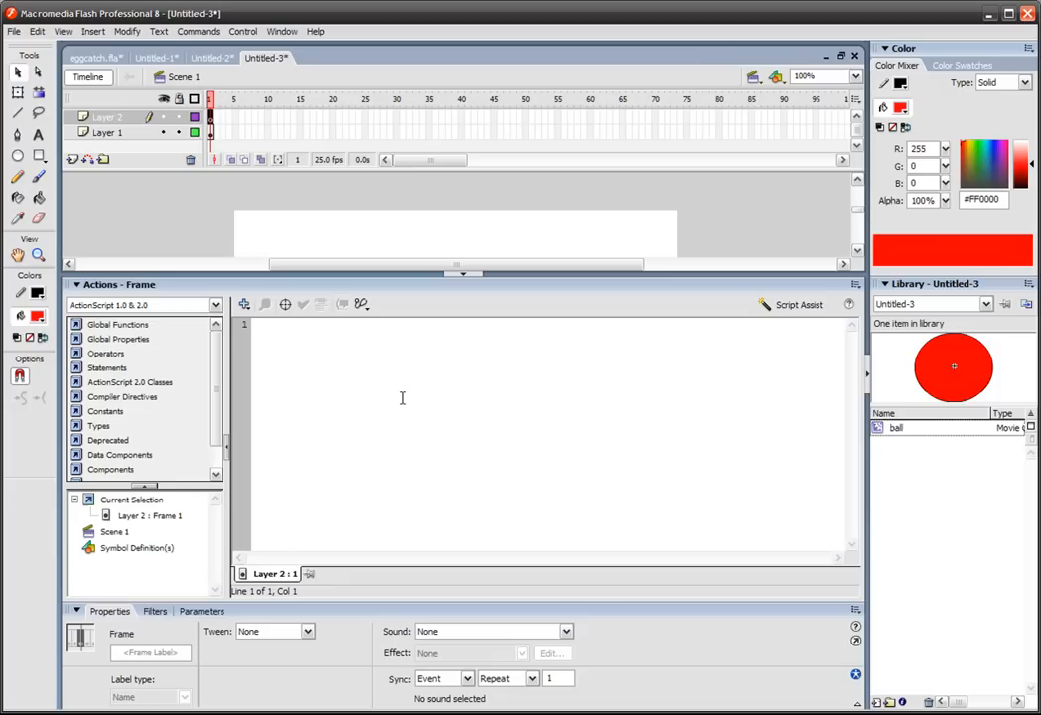
# Type the handler opening 'onEnterFrame = function(){' in the Actions panel
pyautogui.write('onEnte')
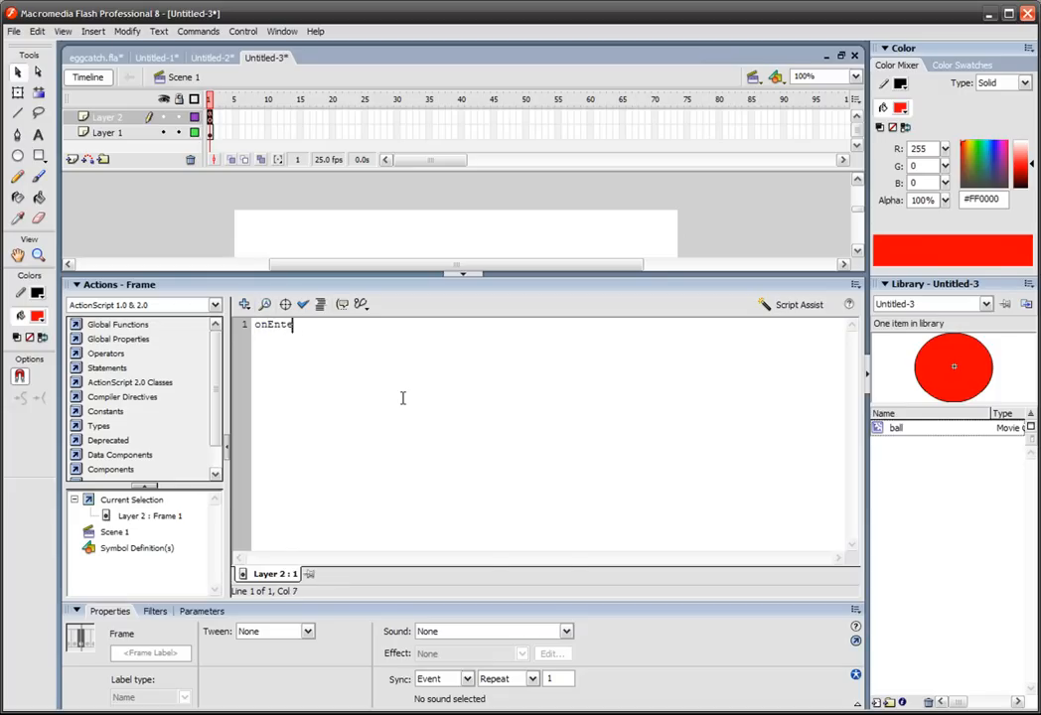
pyautogui.write('rFrame')
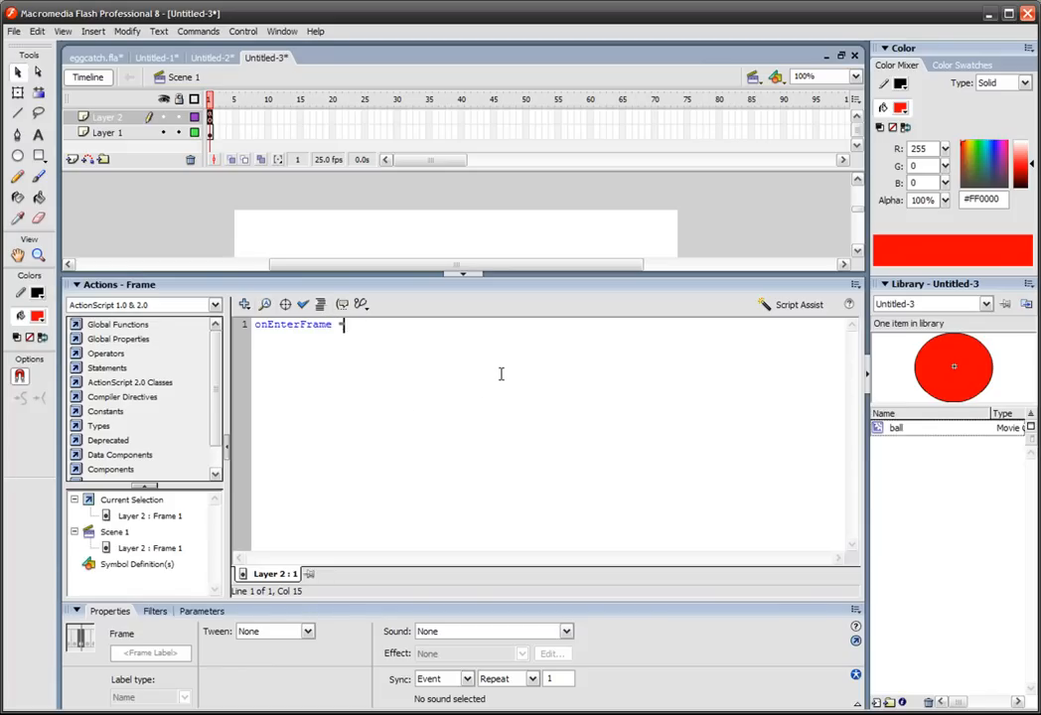
pyautogui.write('= fu')
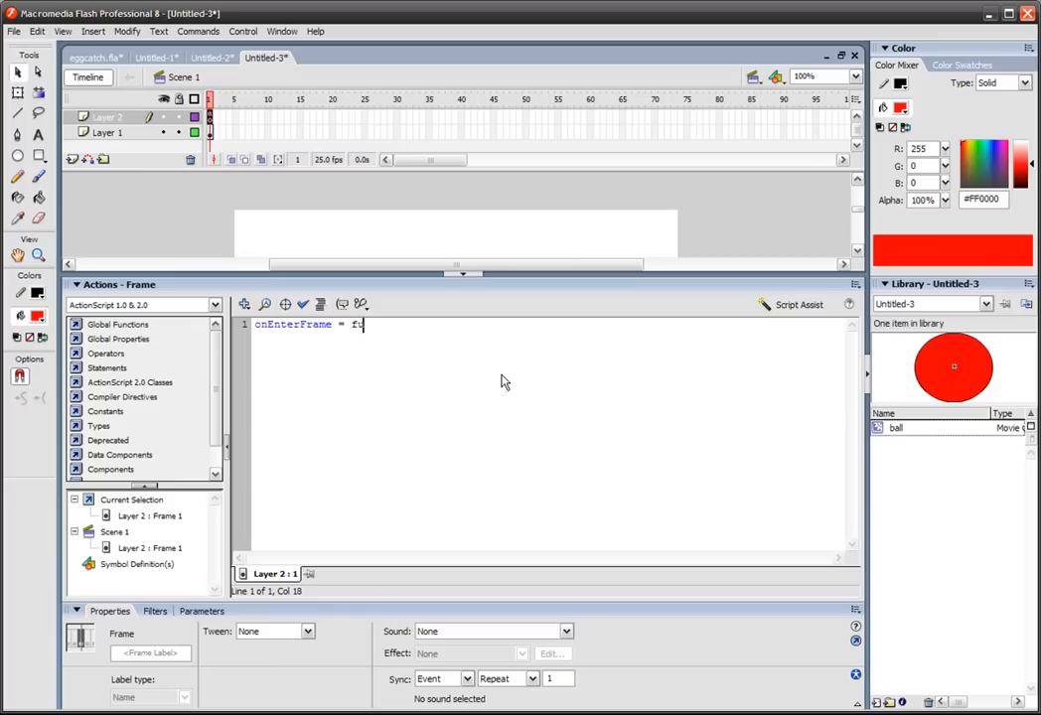
pyautogui.write('unction')
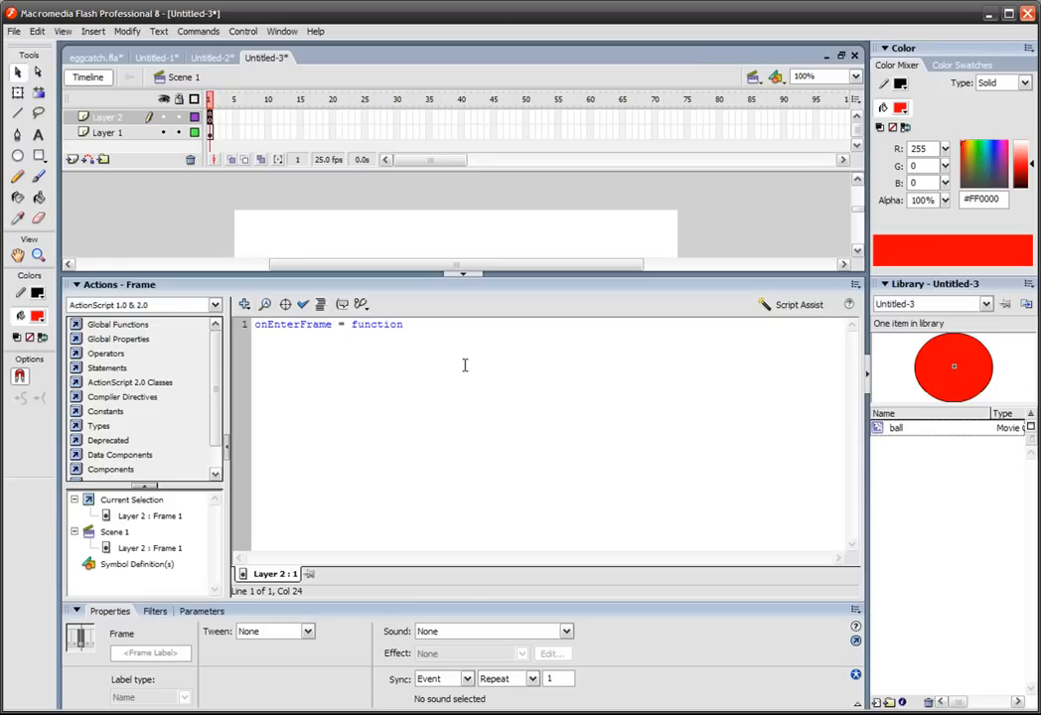
pyautogui.write('()')
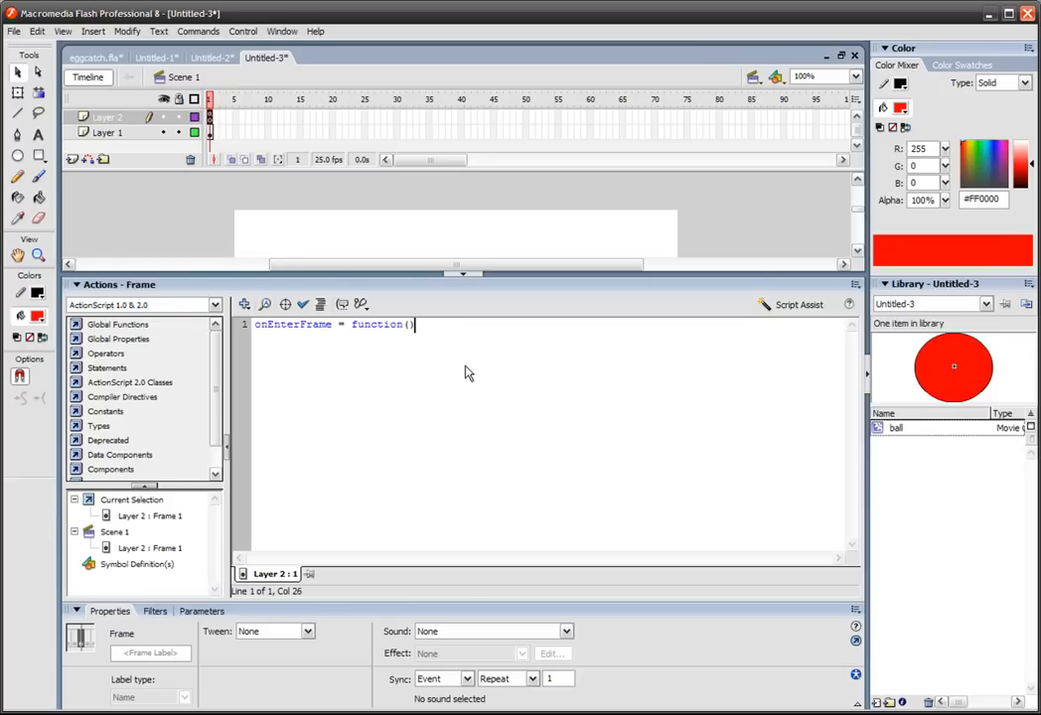
pyautogui.write('{')
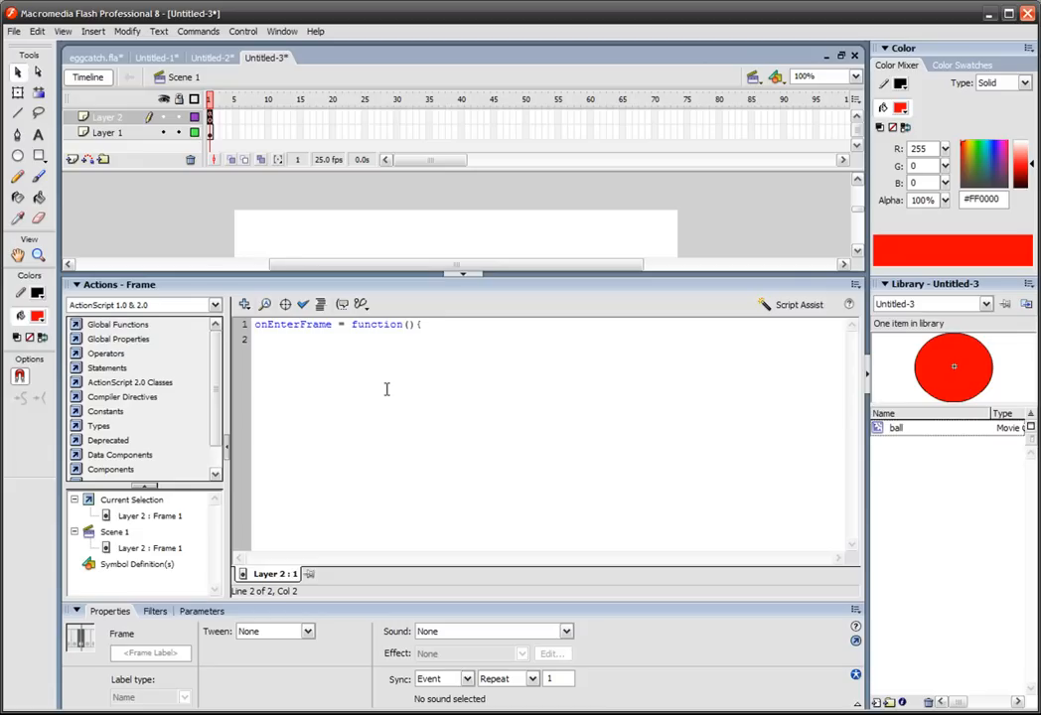
# Complete the function body with 'ball._x = _xmouse; }' and run the movie test
pyautogui.write('ball')
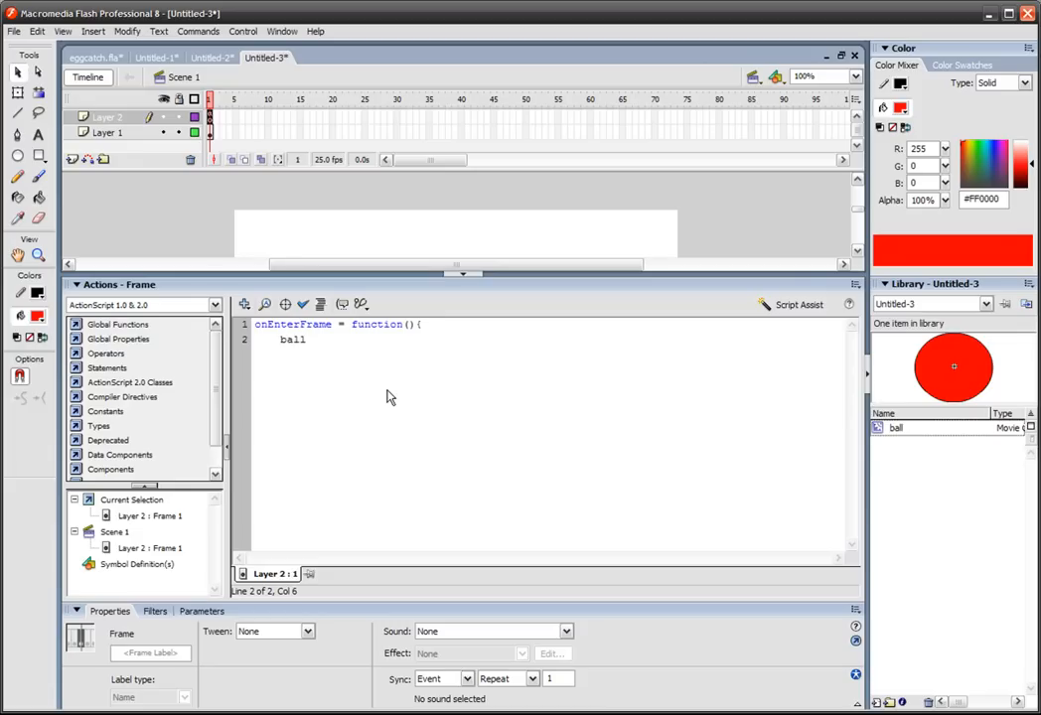
pyautogui.write('.')
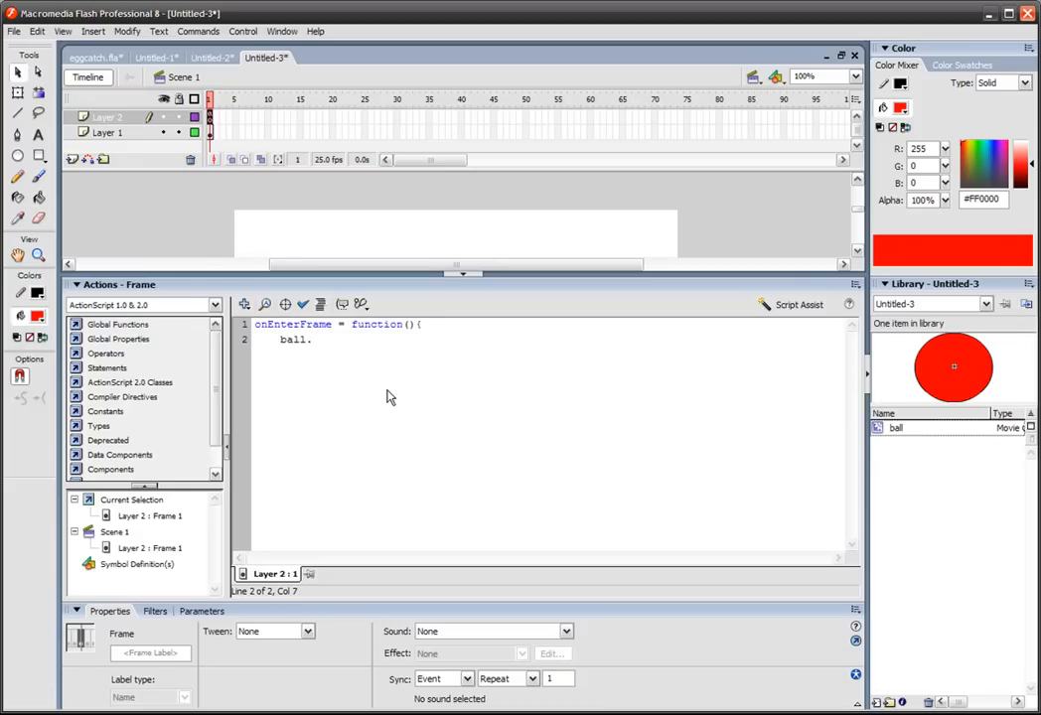
pyautogui.write('_x =')
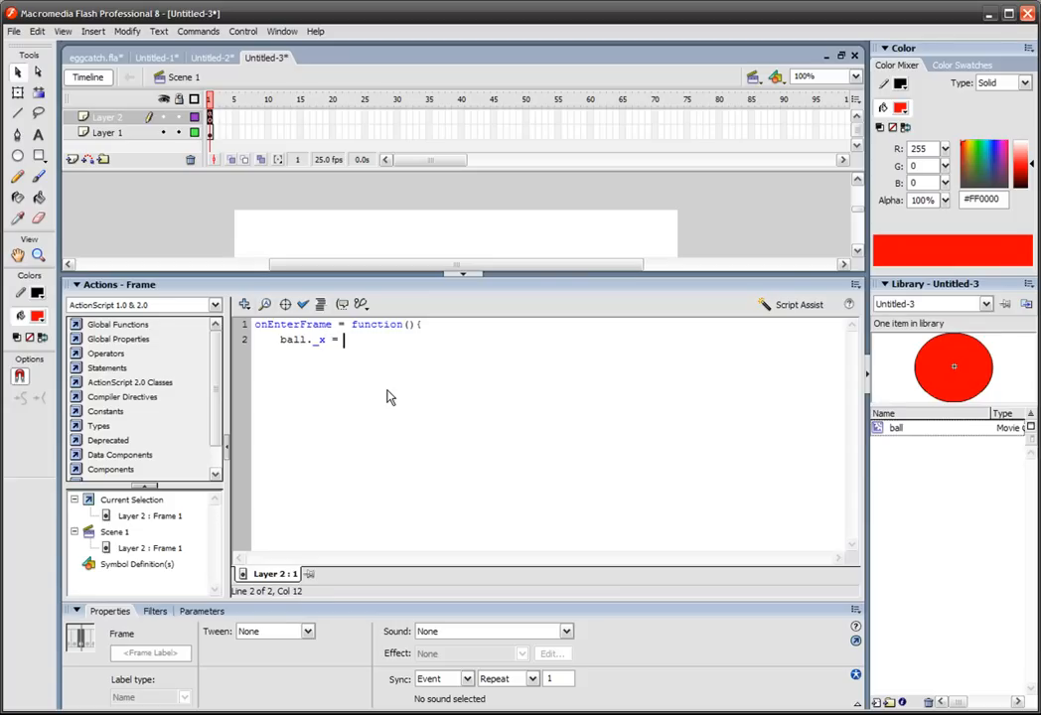
pyautogui.write('_')
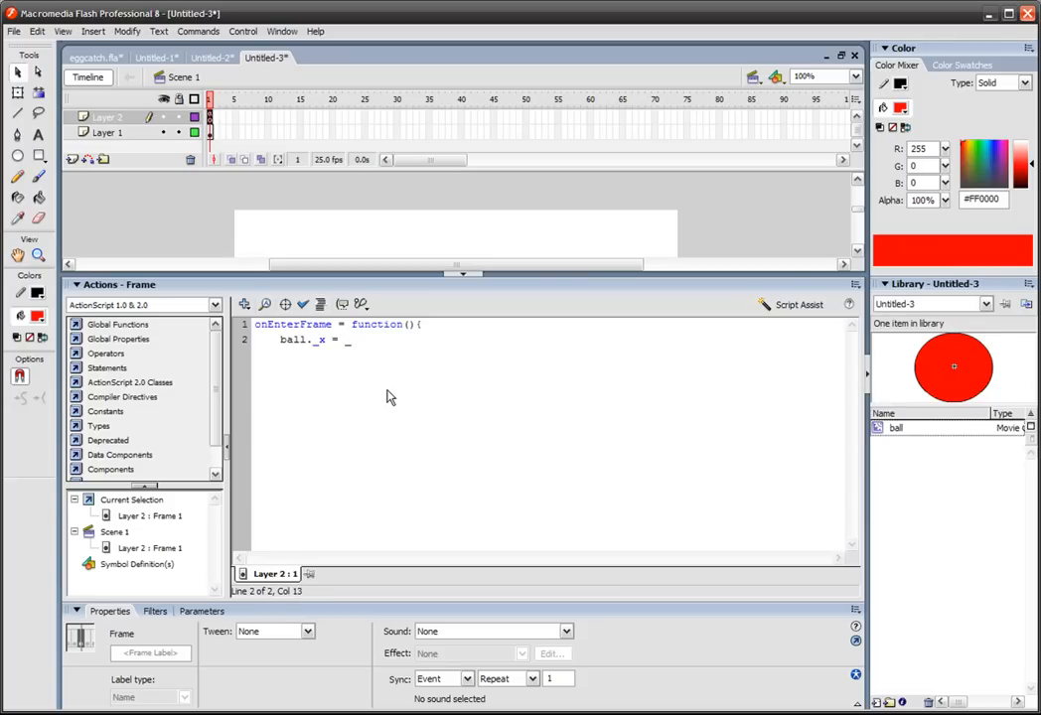
pyautogui.write('_xmouse;')
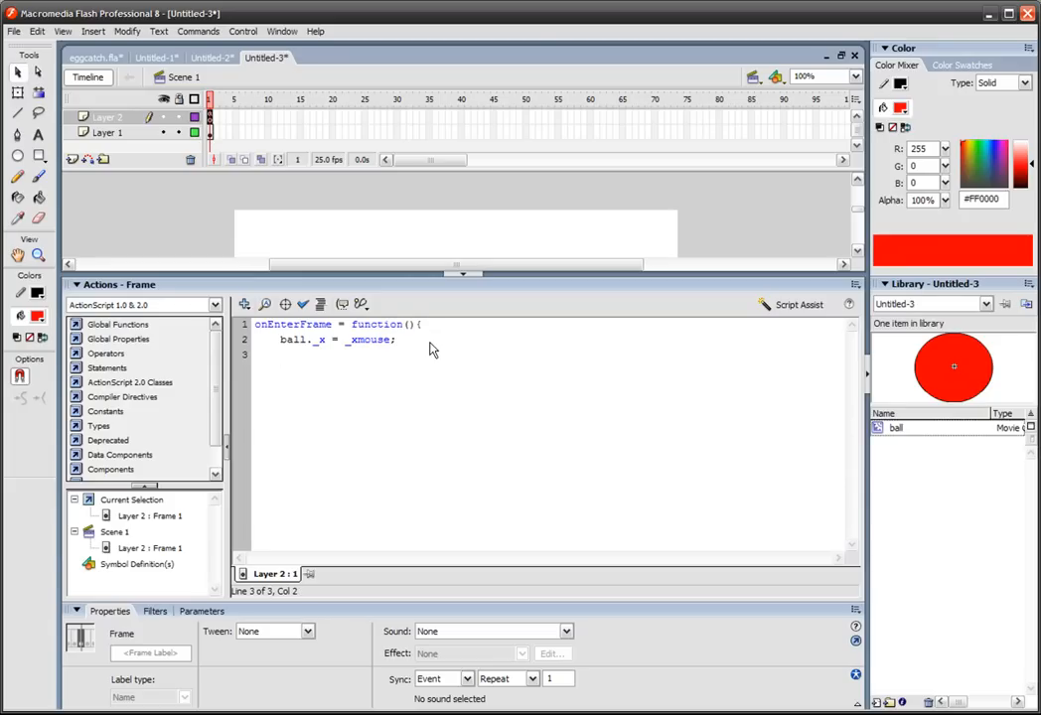
pyautogui.write('}')
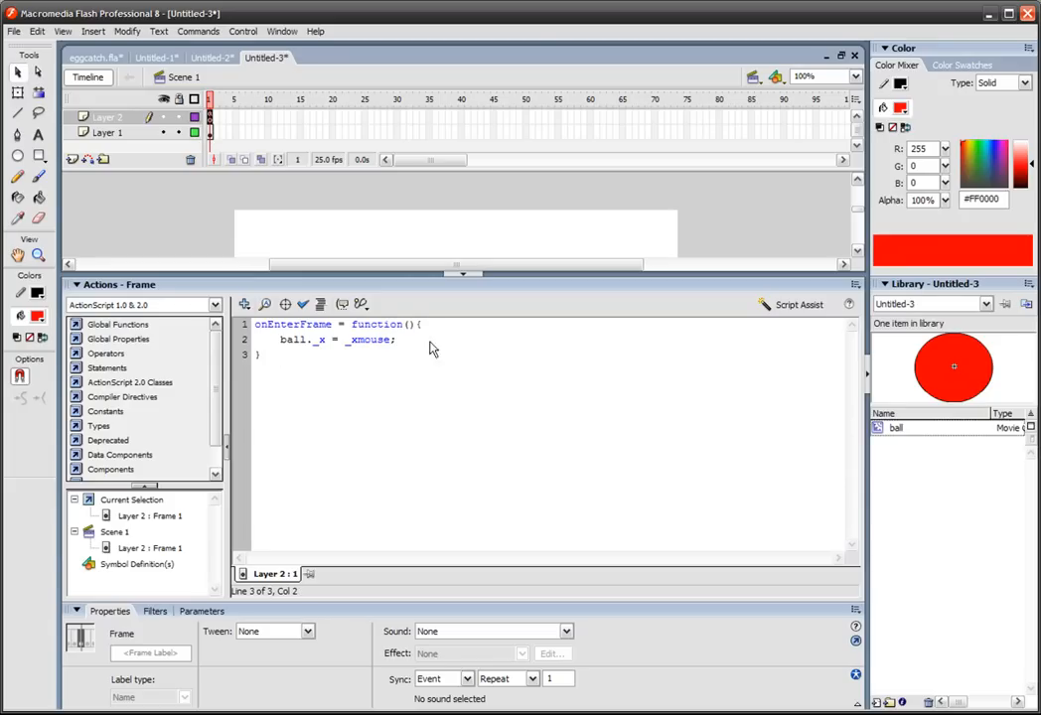
pyautogui.click(14, 32)
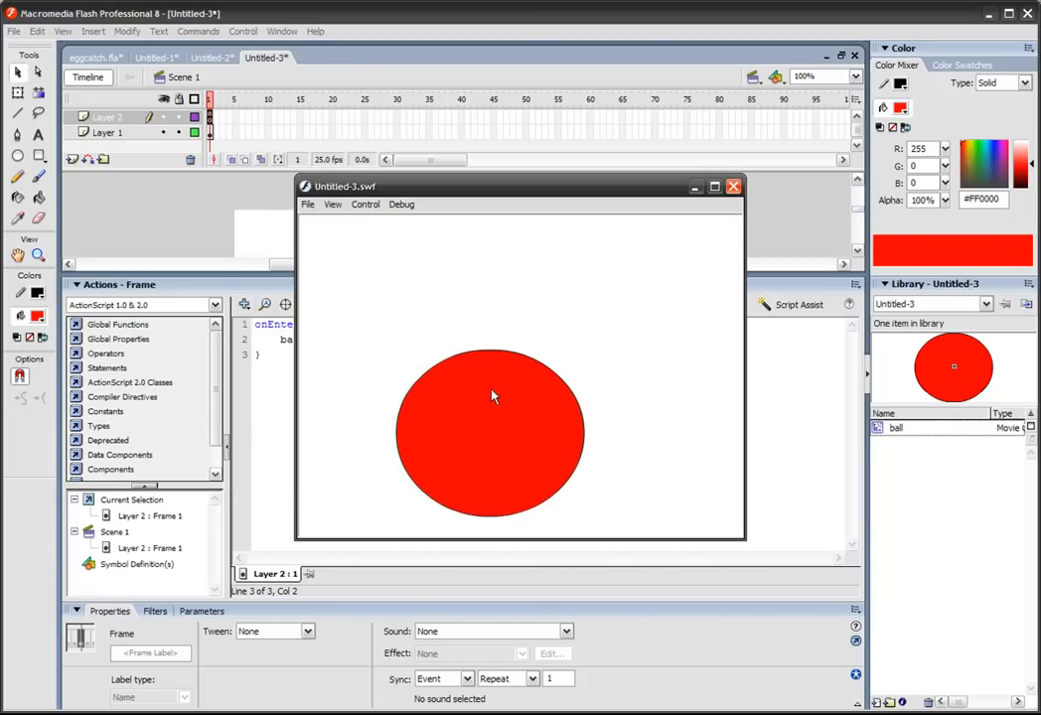
pyautogui.moveTo(497, 432)
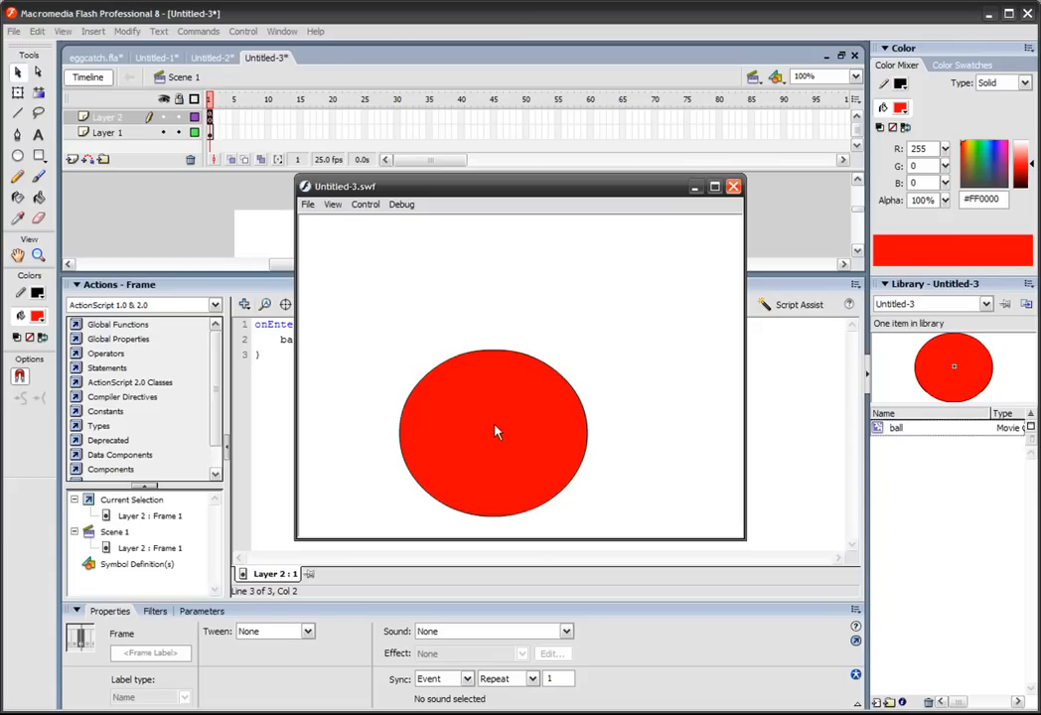